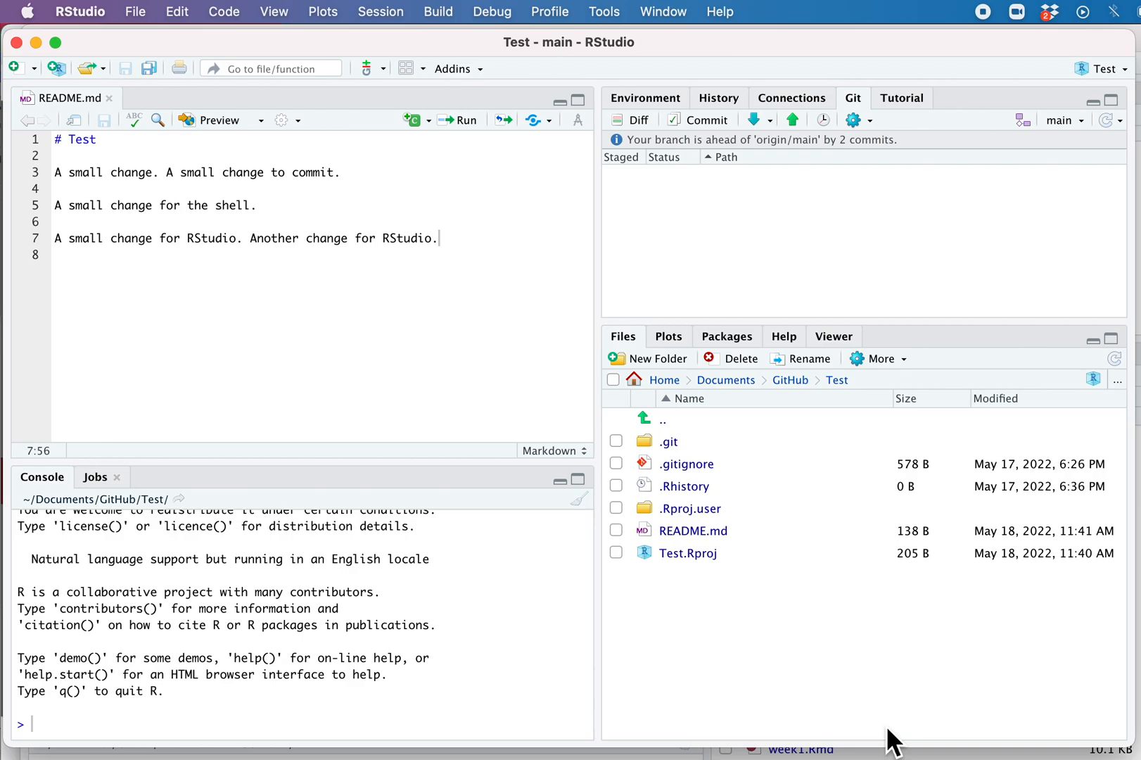
mouse_move(902, 603)
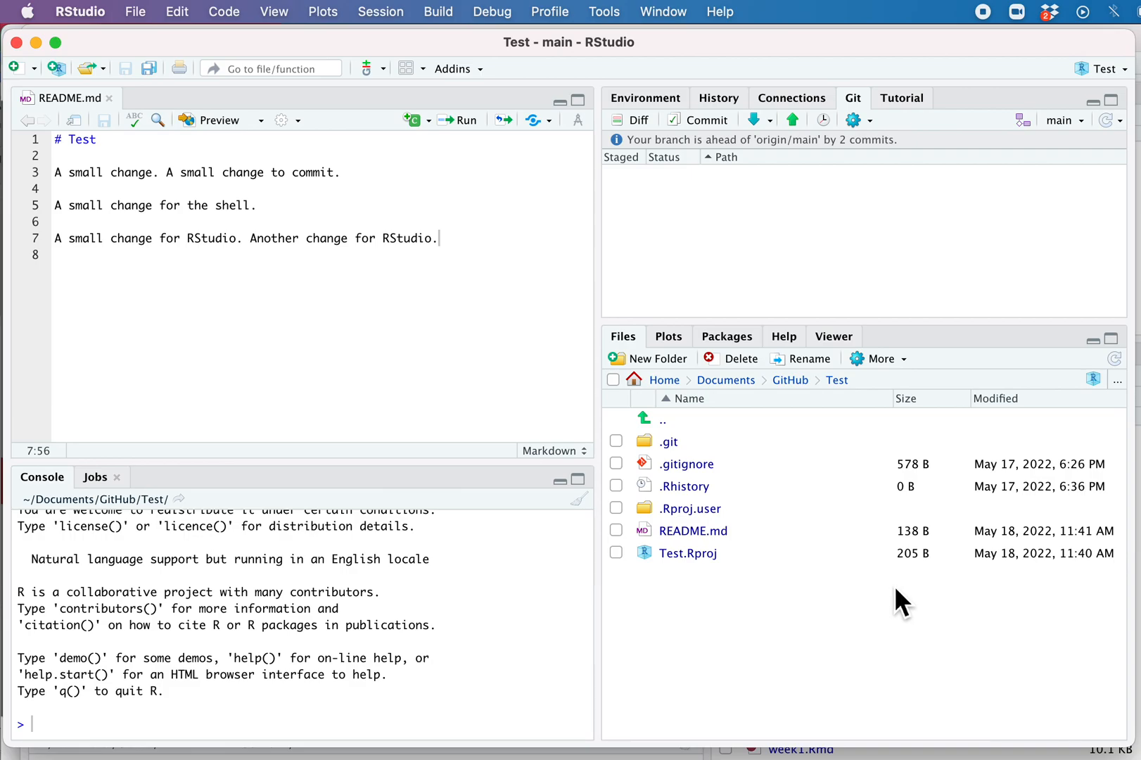
mouse_move(904, 582)
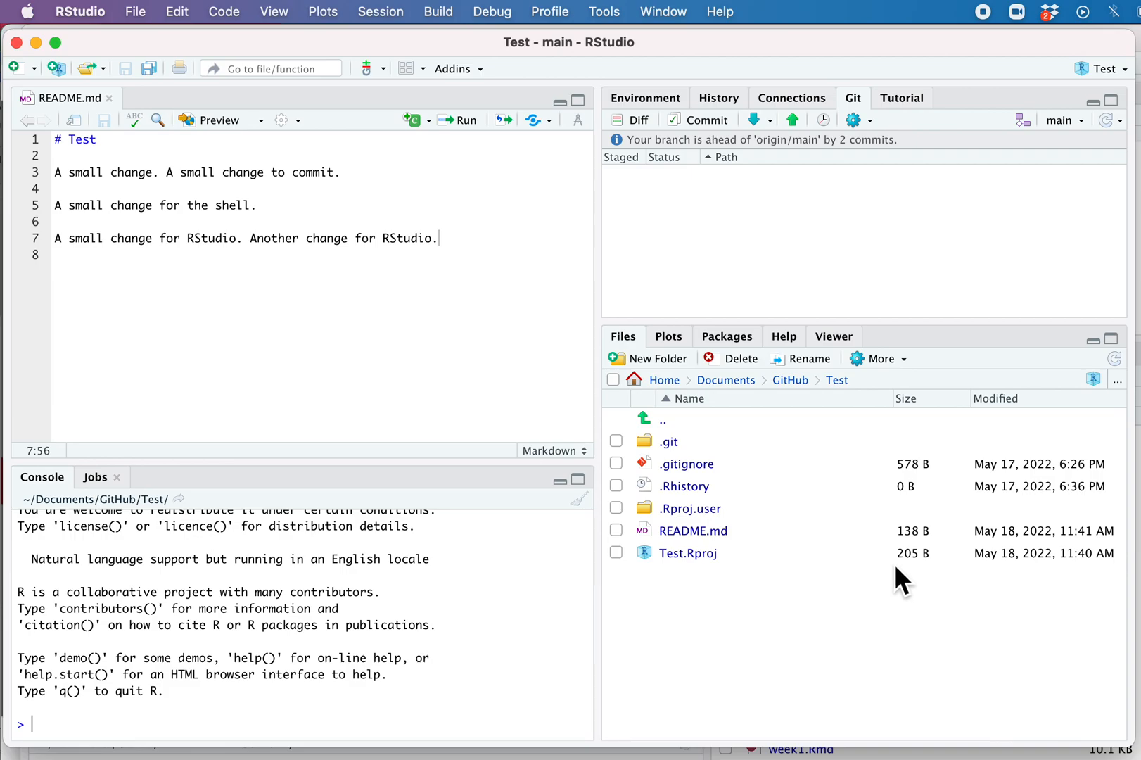
mouse_move(898, 393)
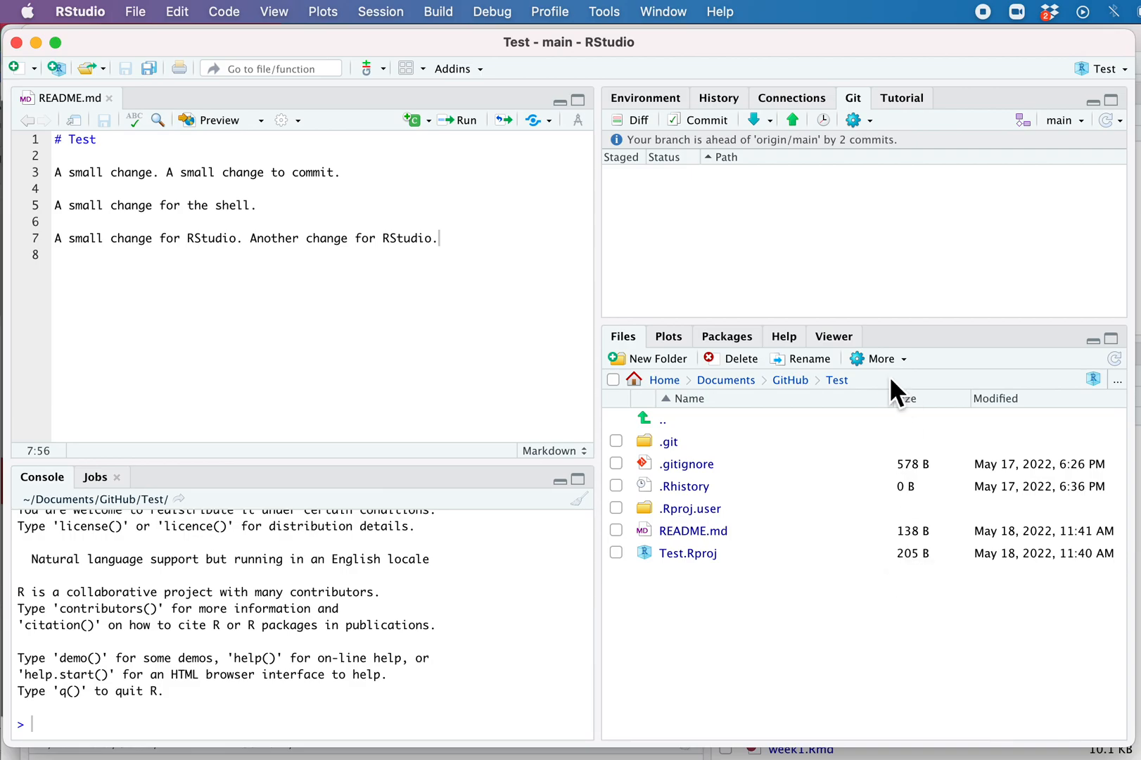
mouse_move(812, 142)
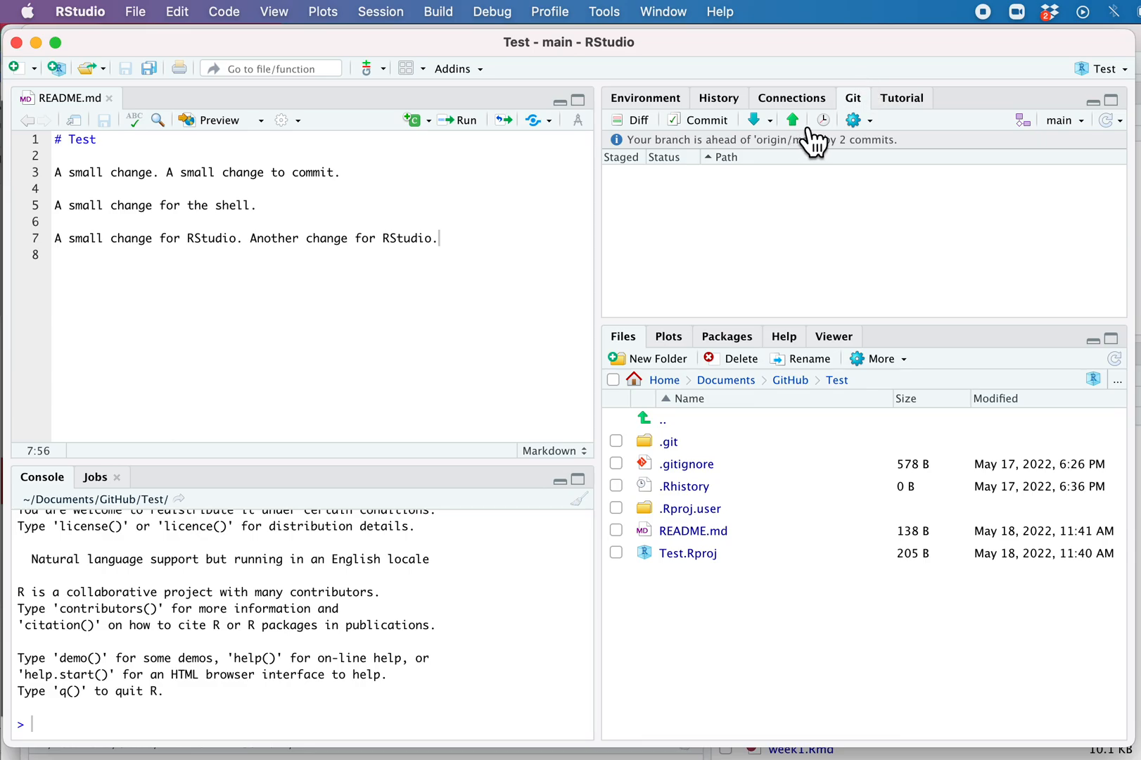
mouse_move(875, 265)
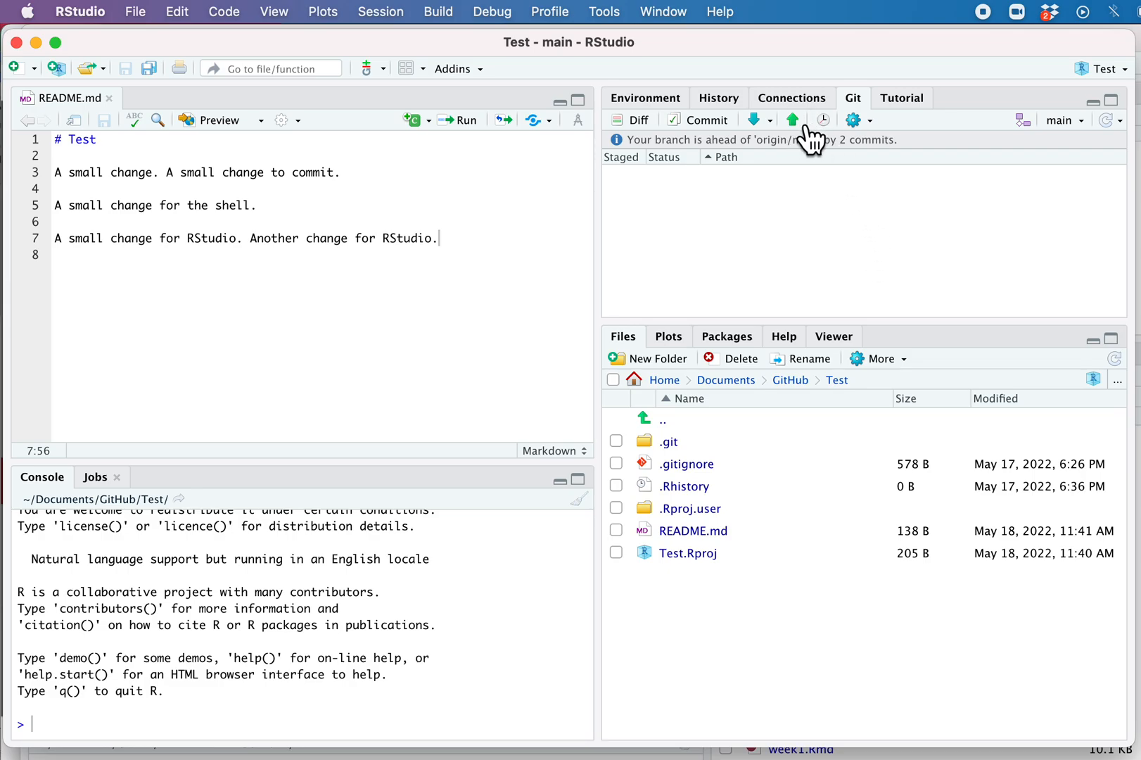
mouse_move(813, 149)
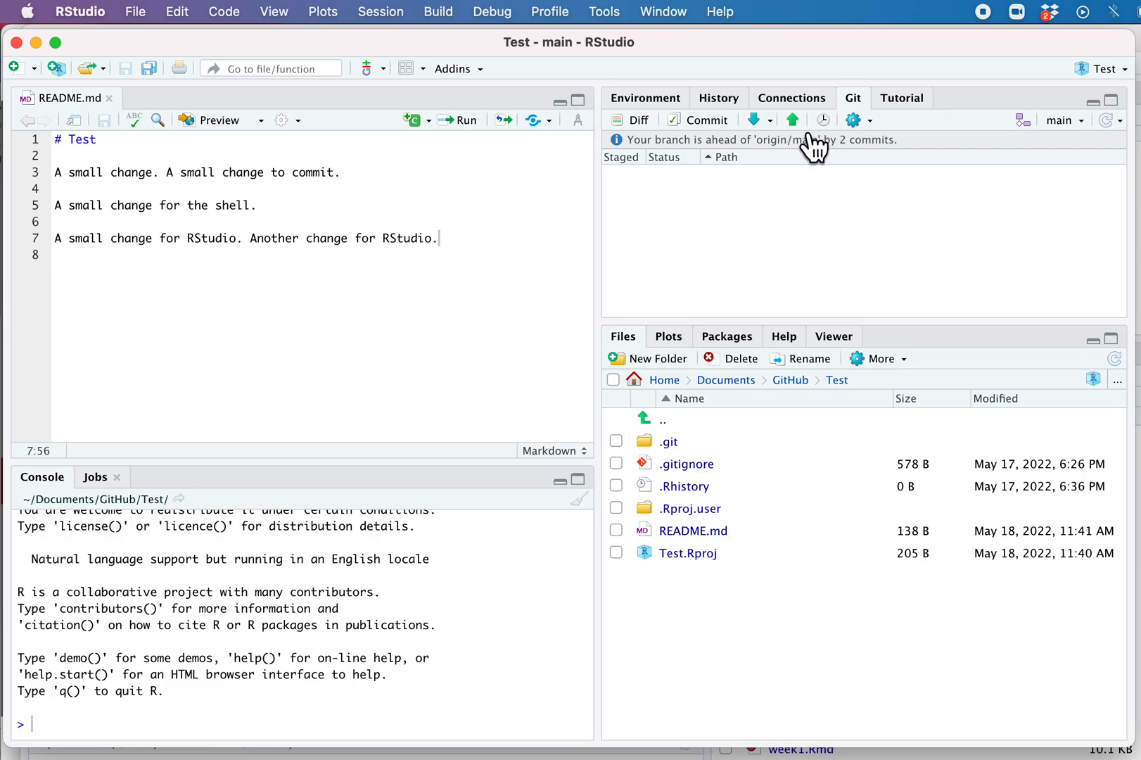
mouse_move(870, 368)
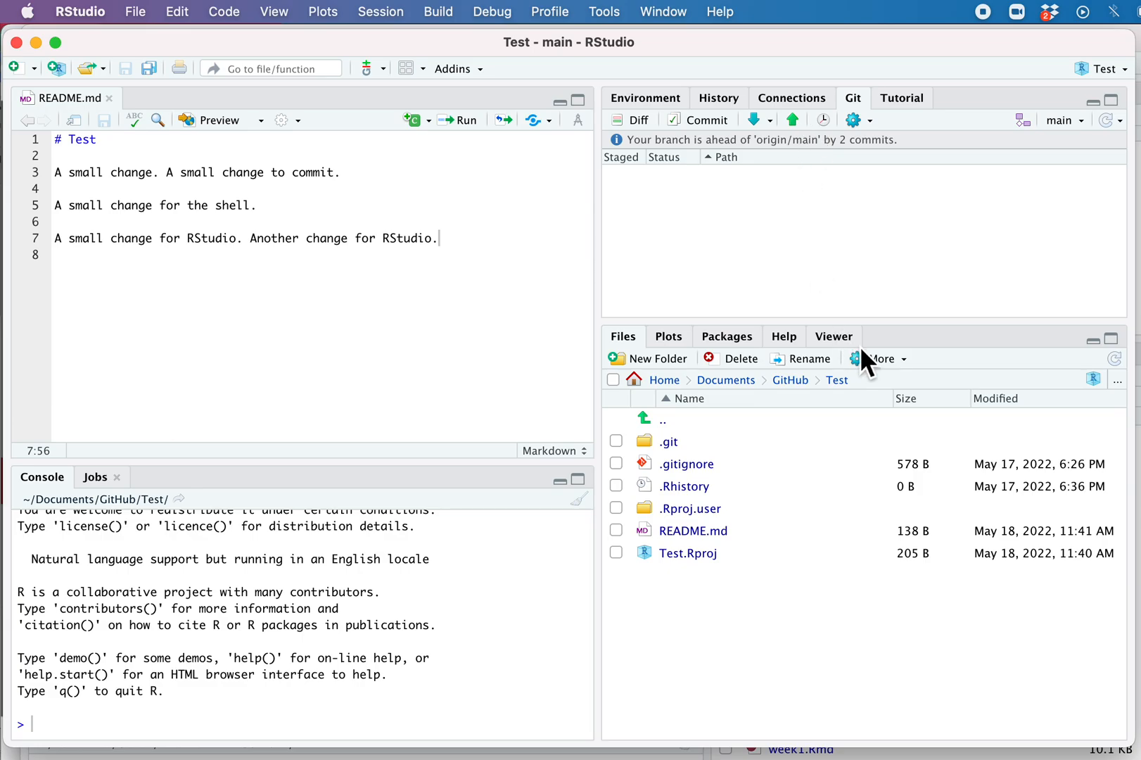
mouse_move(613, 157)
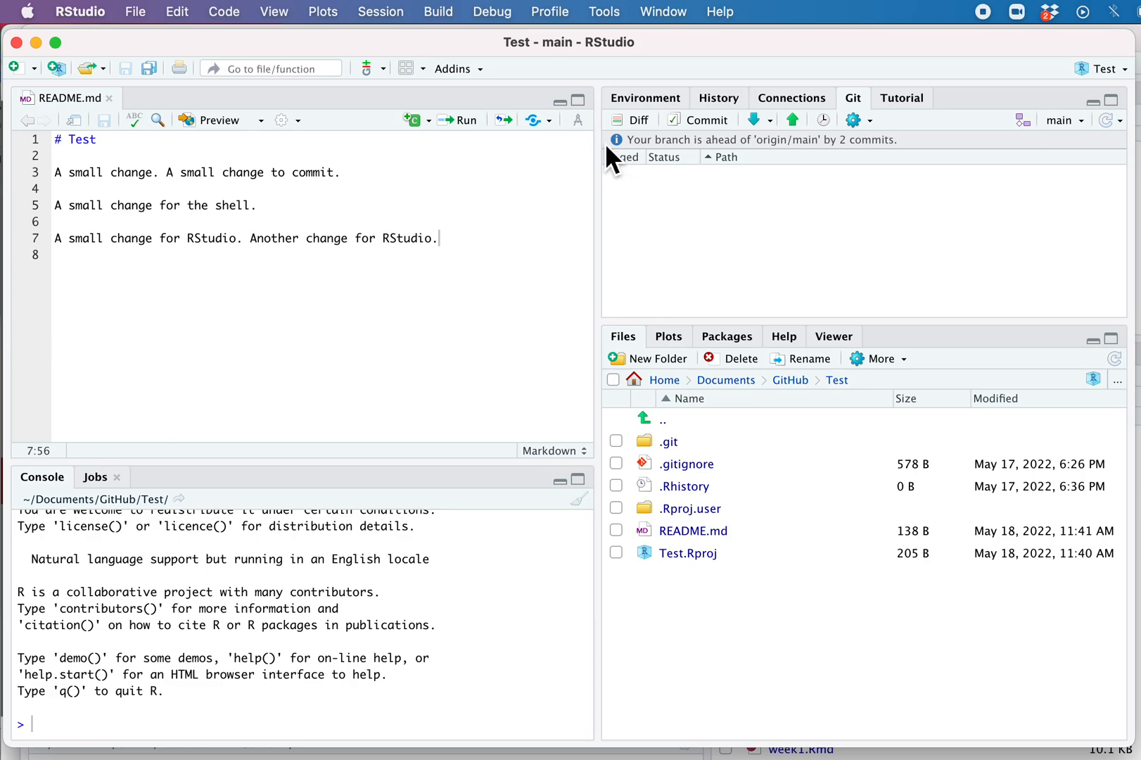
mouse_move(739, 153)
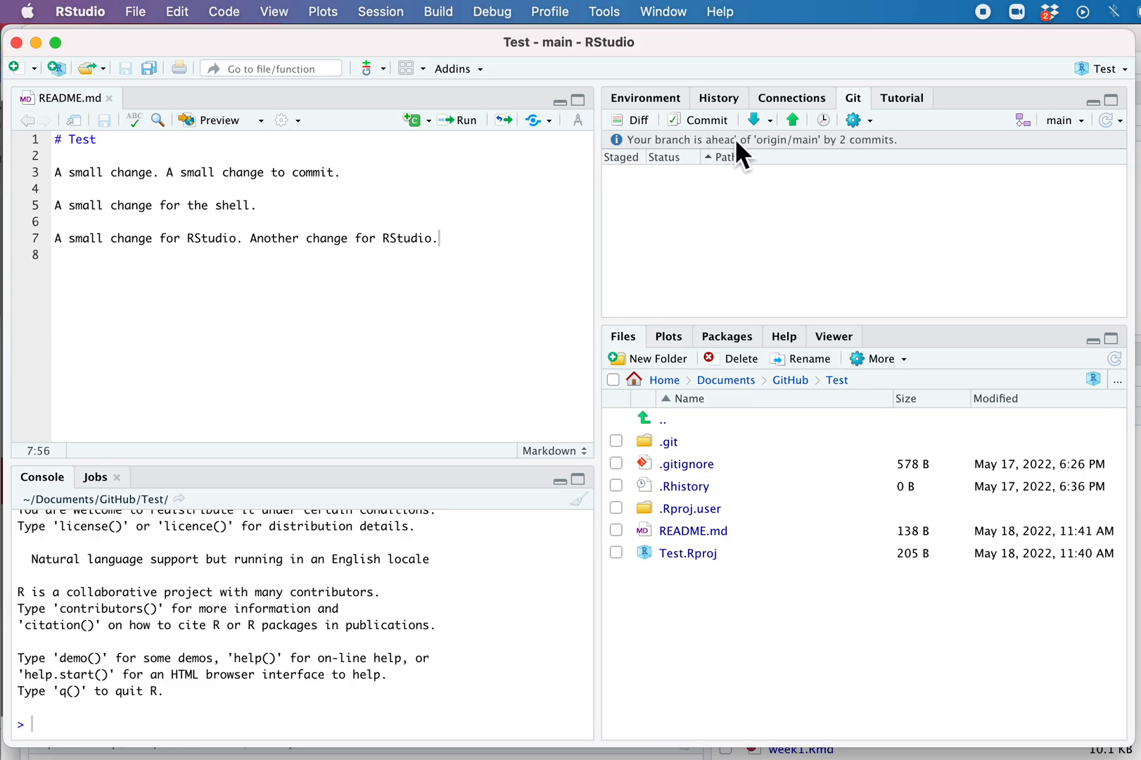
mouse_move(823, 153)
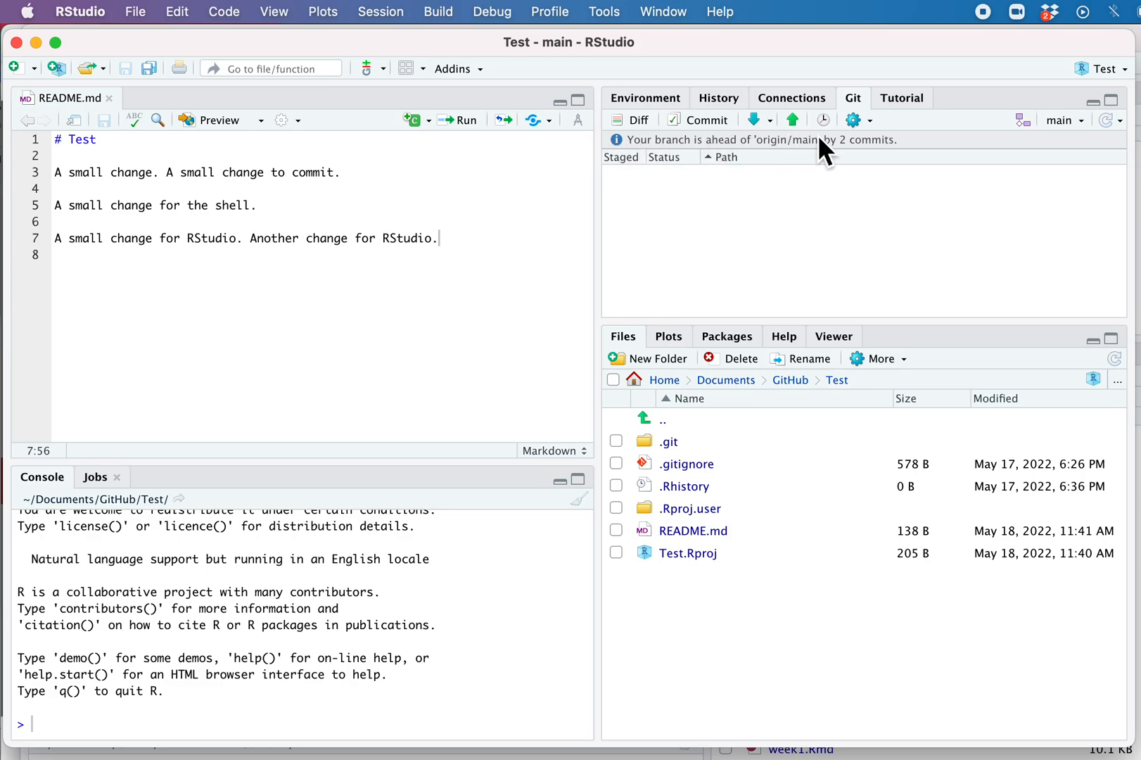
mouse_move(779, 156)
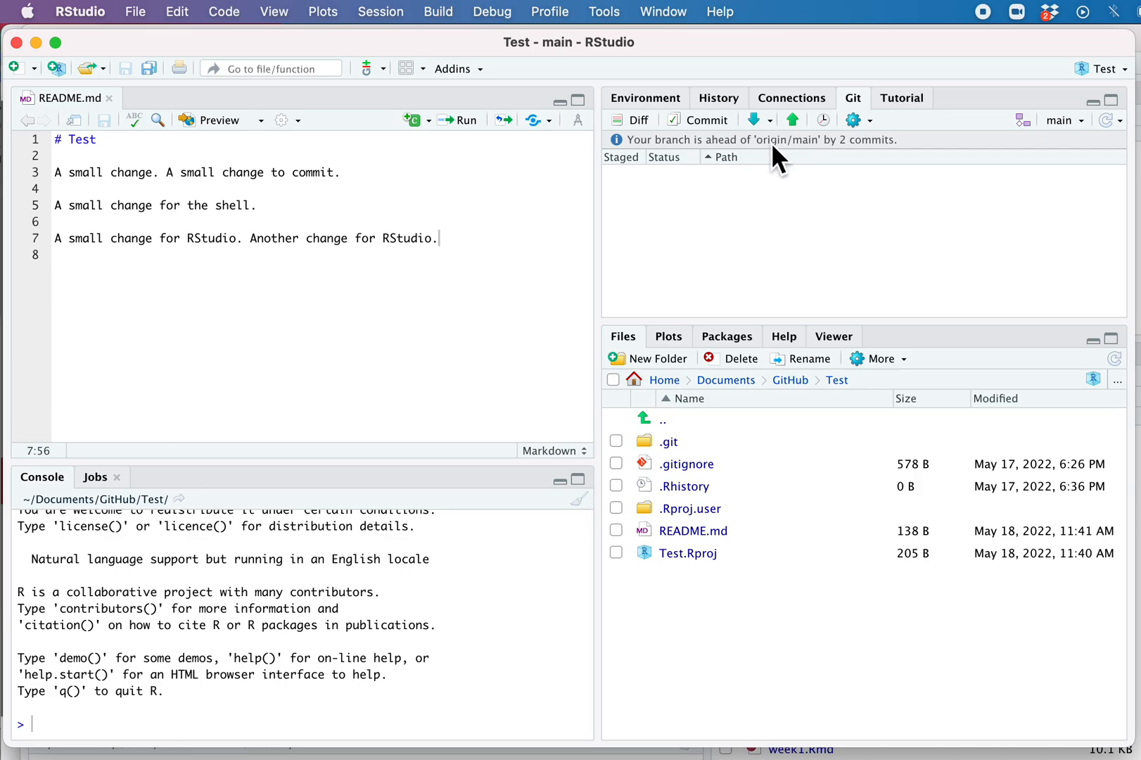
mouse_move(934, 156)
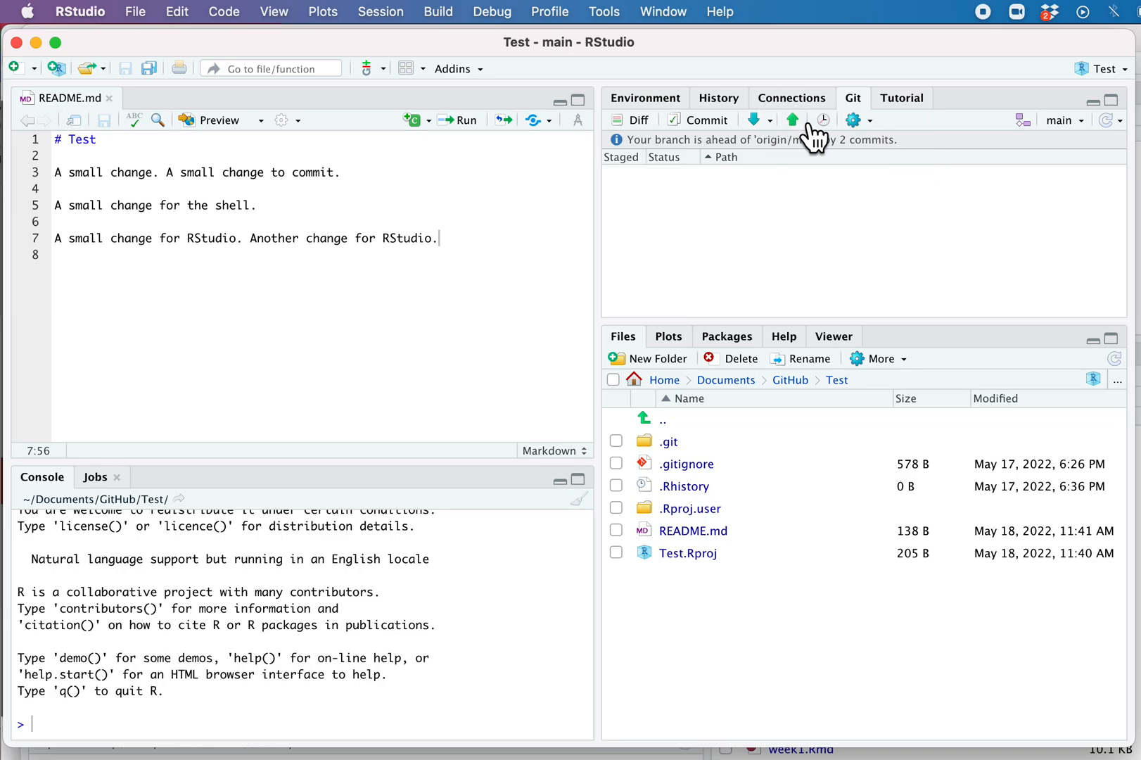
Step: Push the two local commits on main to the GitHub origin
click(792, 119)
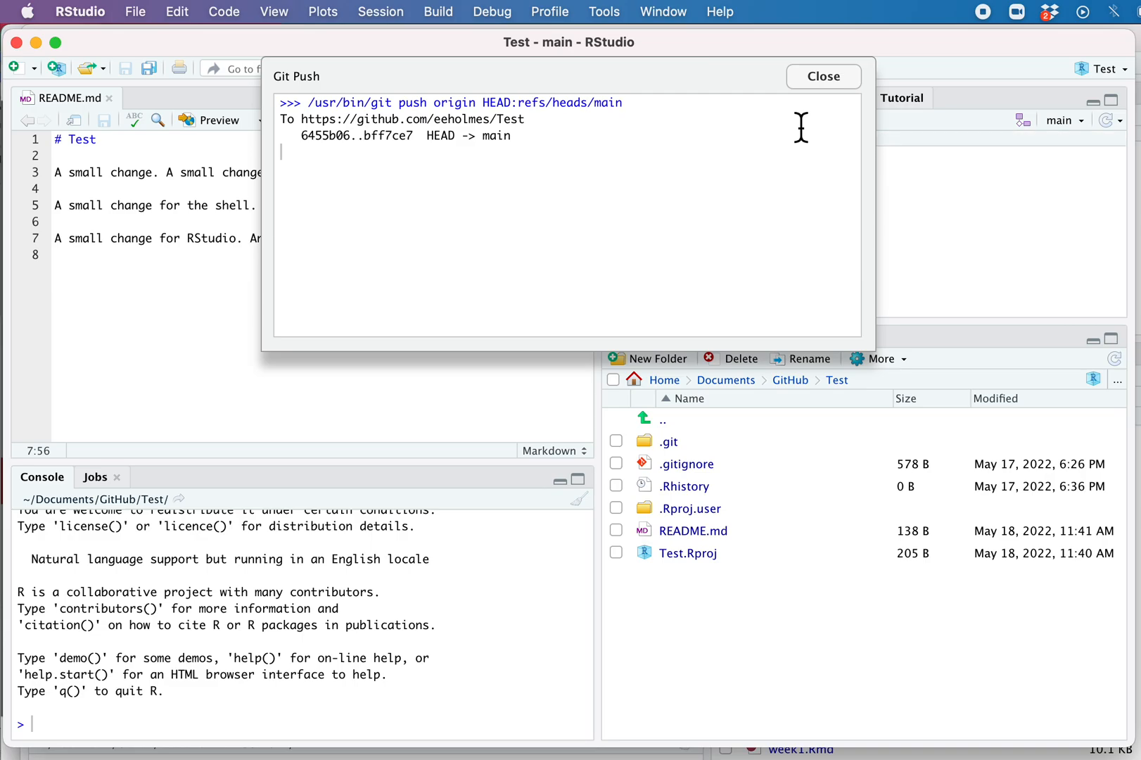
mouse_move(644, 195)
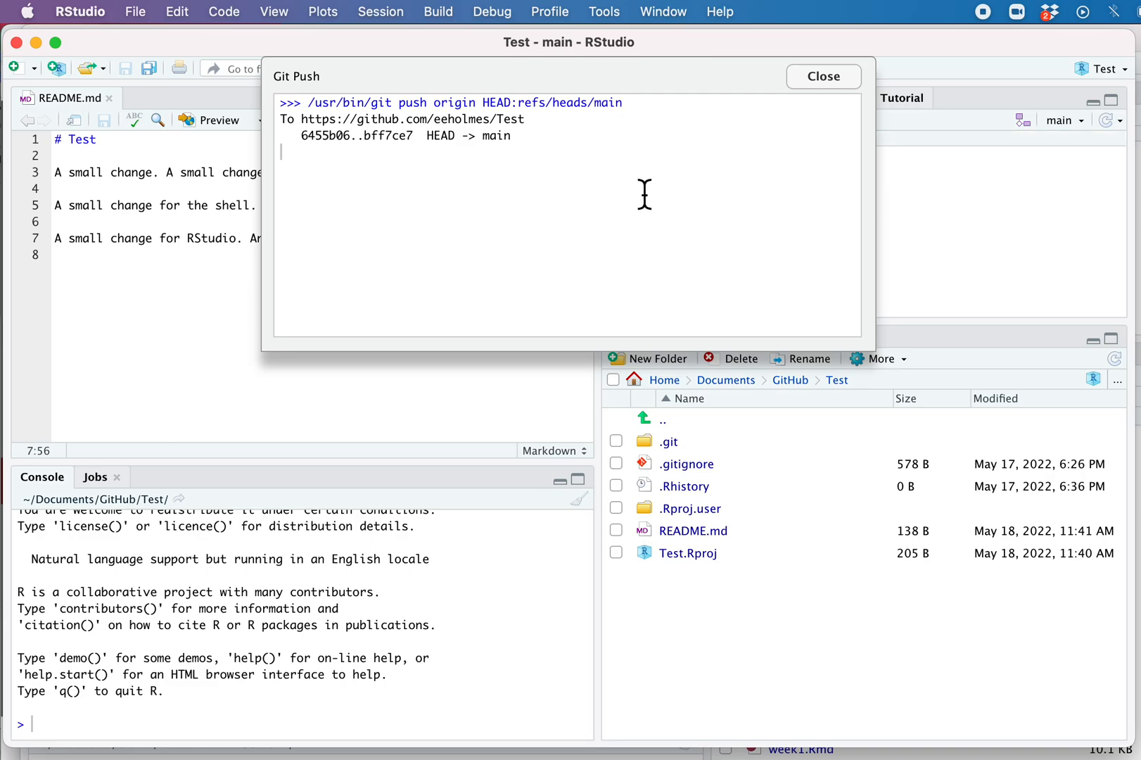
mouse_move(496, 128)
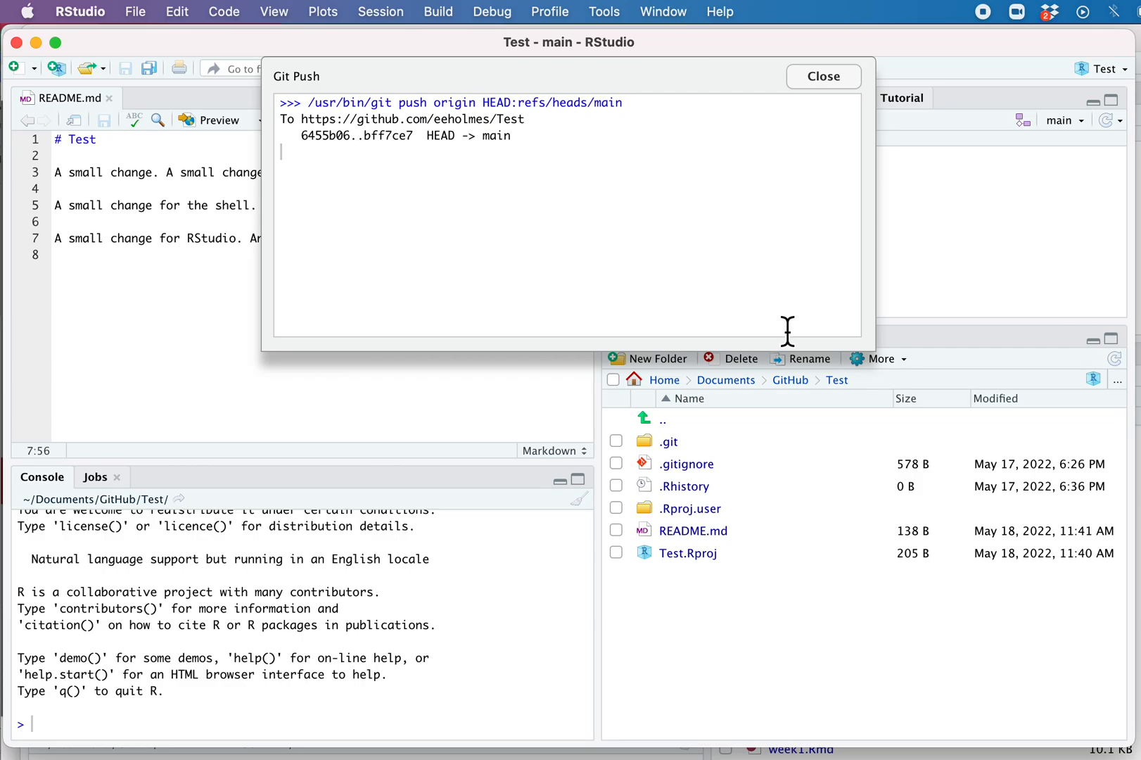
mouse_move(858, 101)
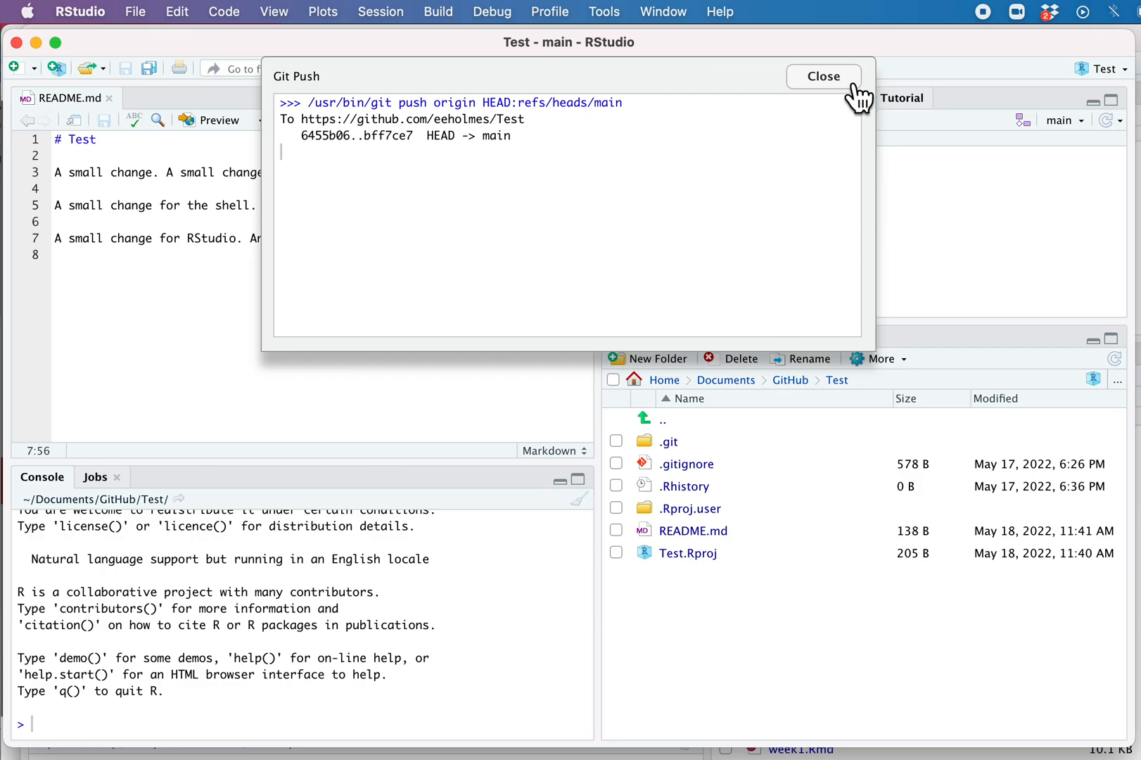
Step: Dismiss the Git Push output window after reviewing the results
click(823, 76)
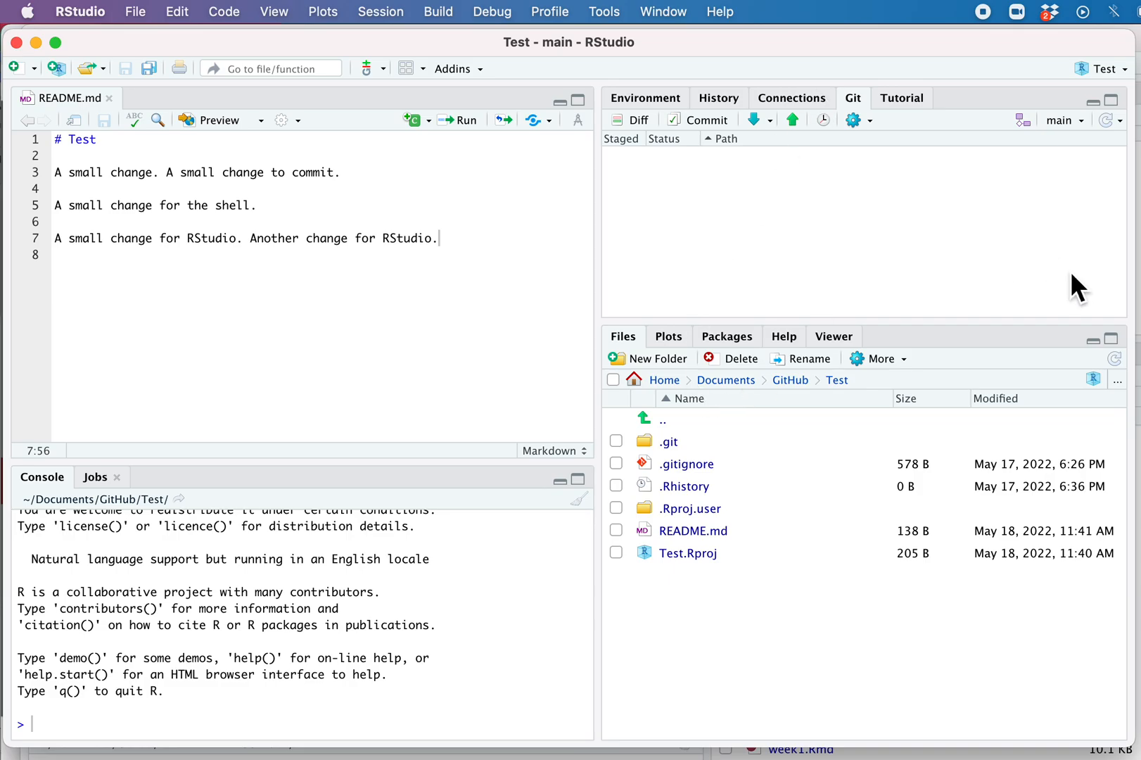
mouse_move(771, 211)
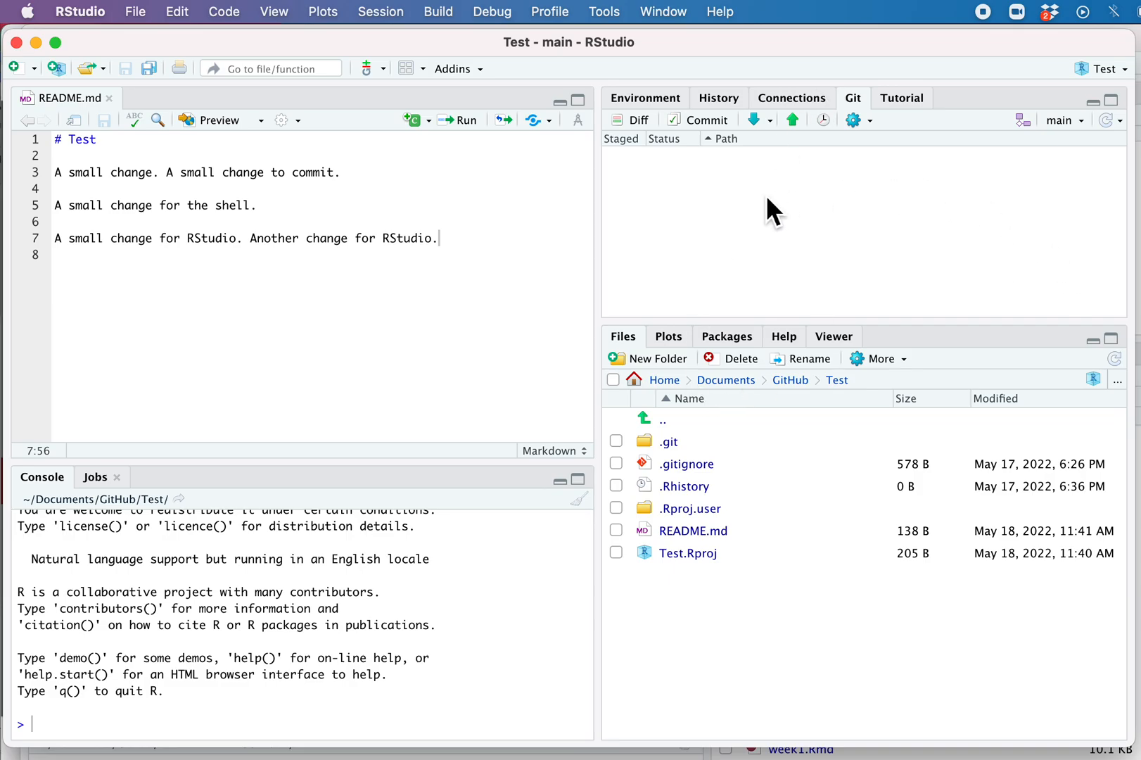
mouse_move(1074, 186)
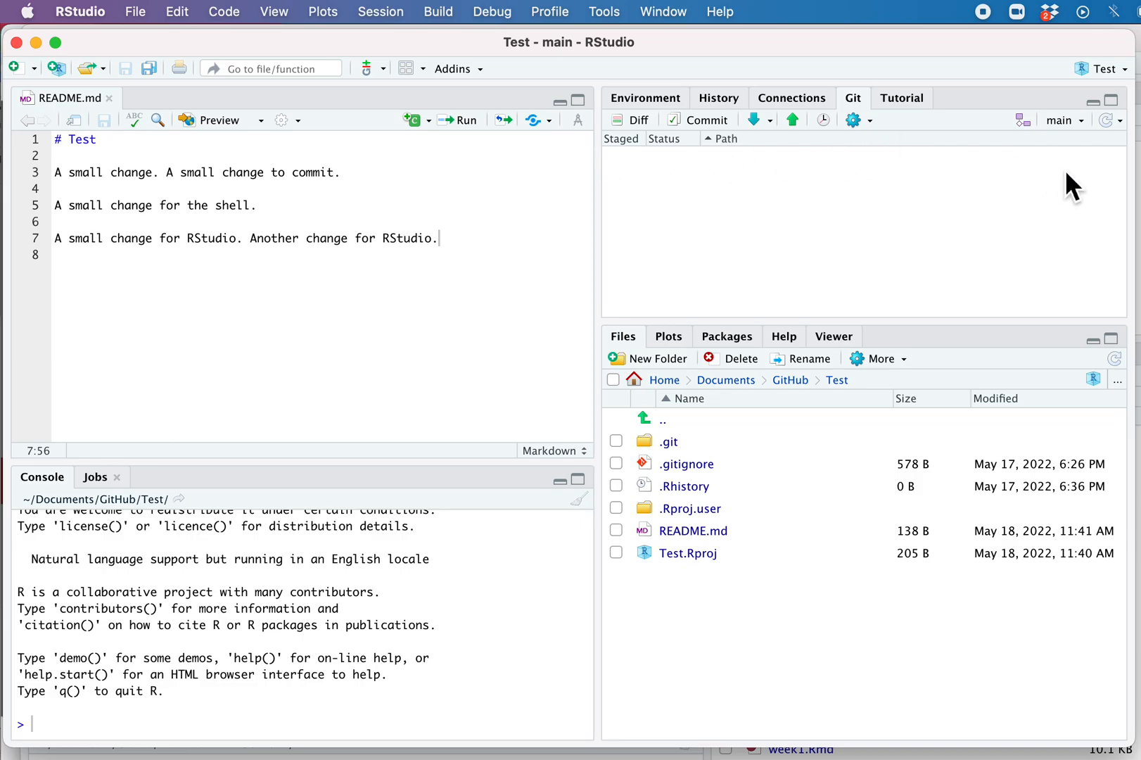